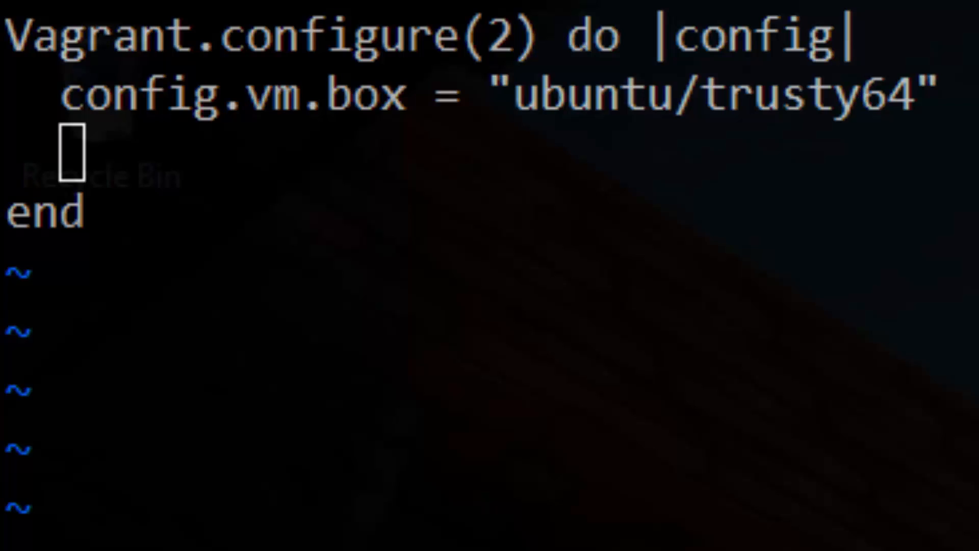
Add config.vm.network "forwarded_port", guest:80, host:8080 to the Vagrantfile
type("config.vm.")
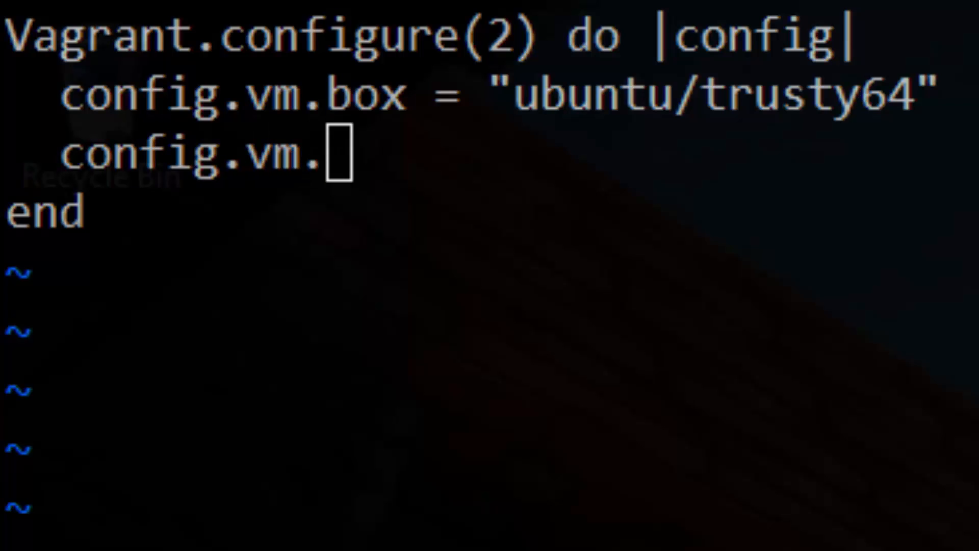
type("network \"for")
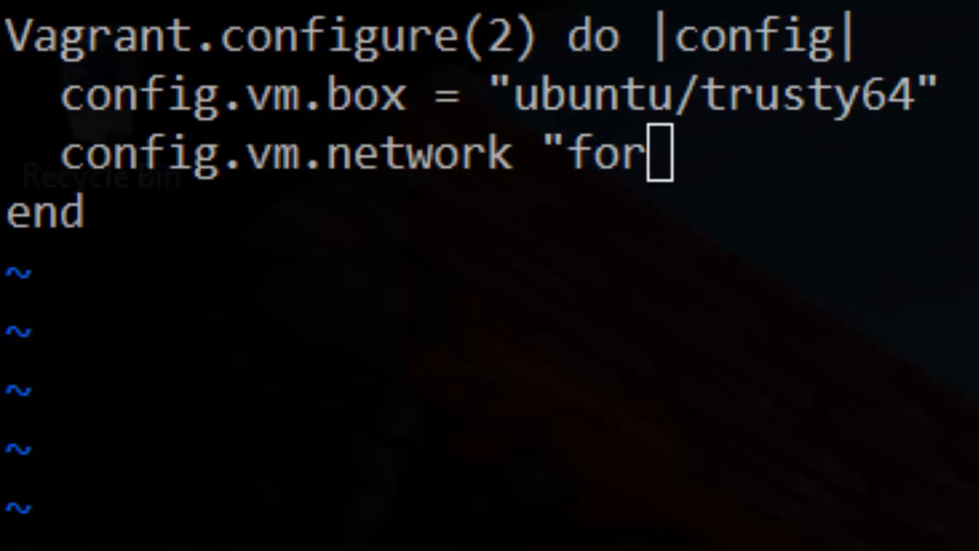
type("warded_port")
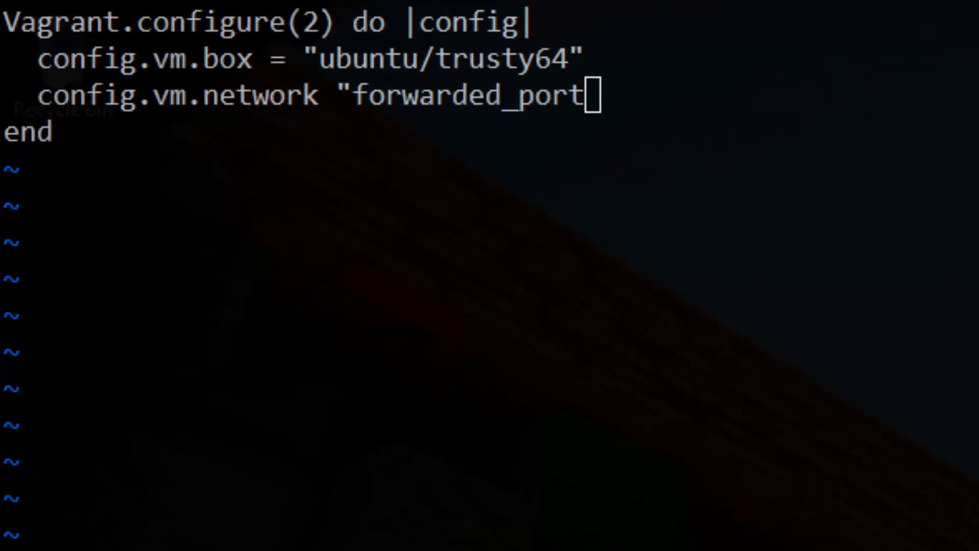
type("\", guest:")
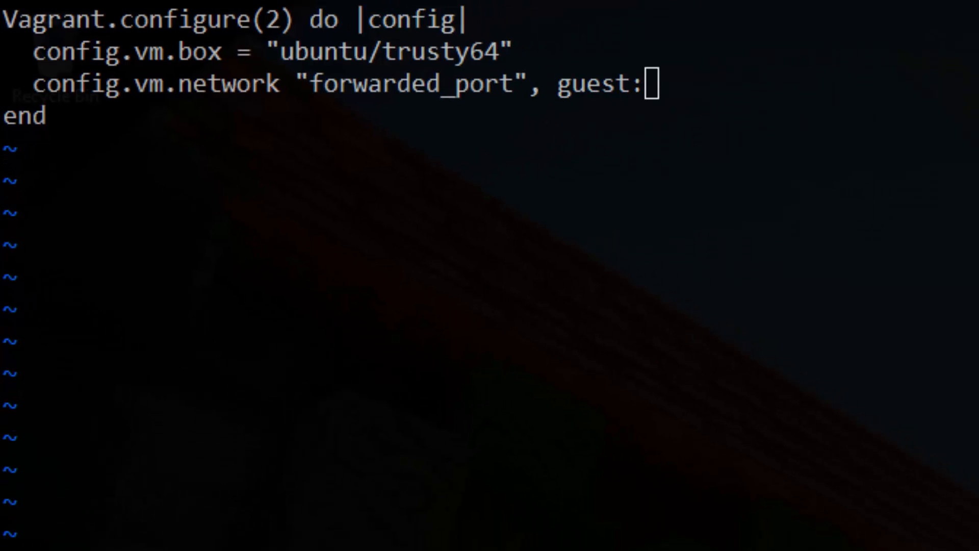
type("80,")
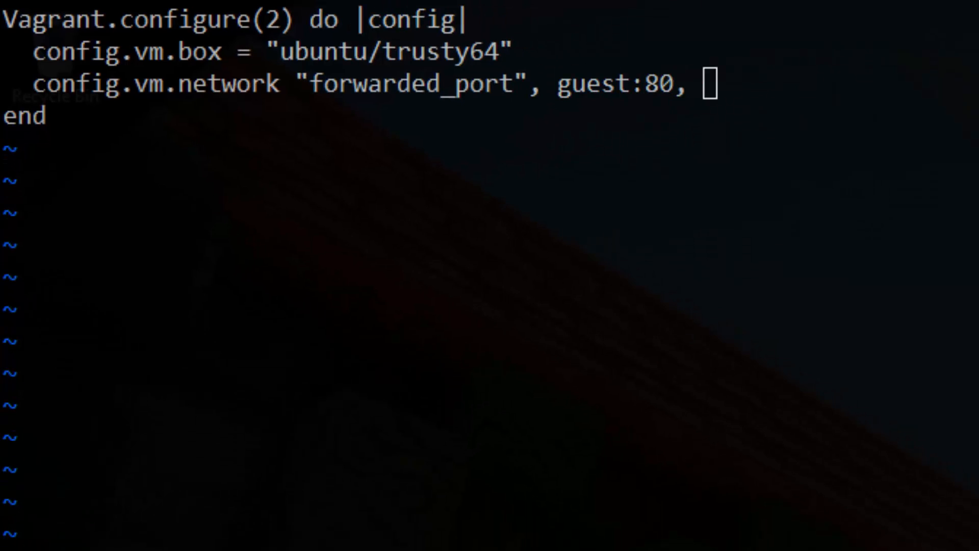
type("host:8080")
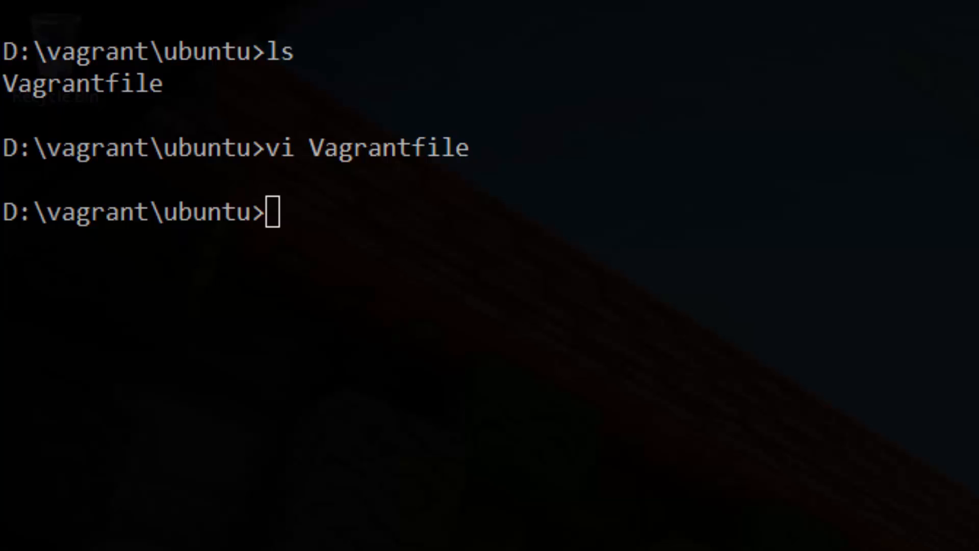
type("http:")
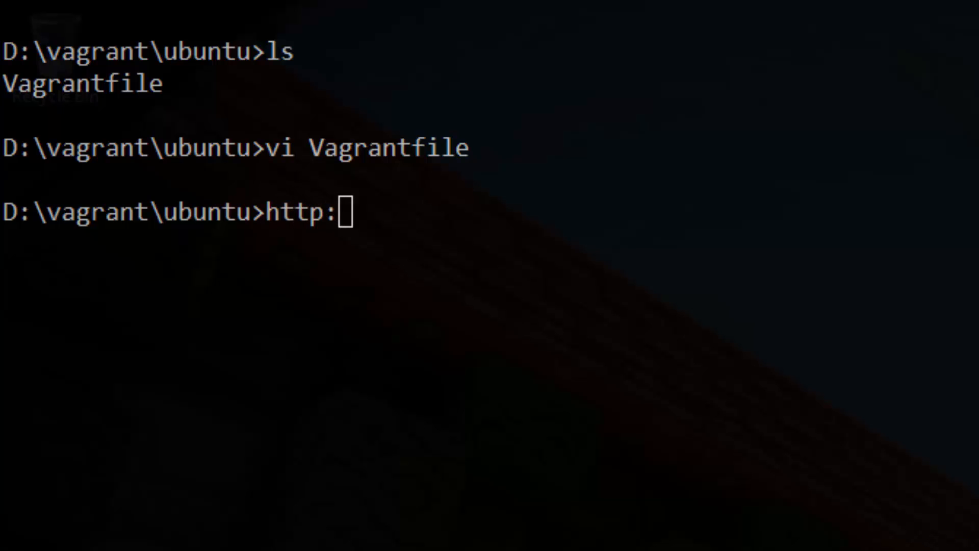
type("//localhost")
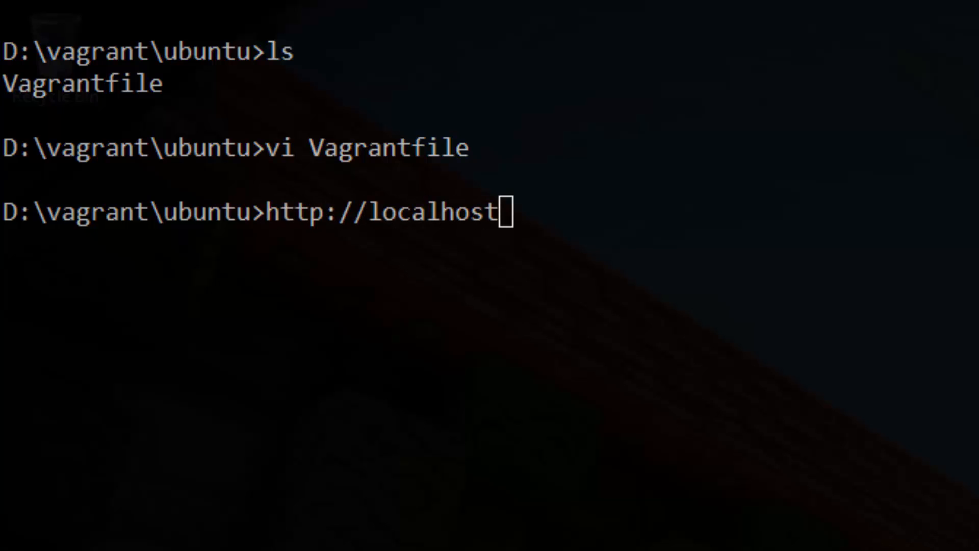
type(":808")
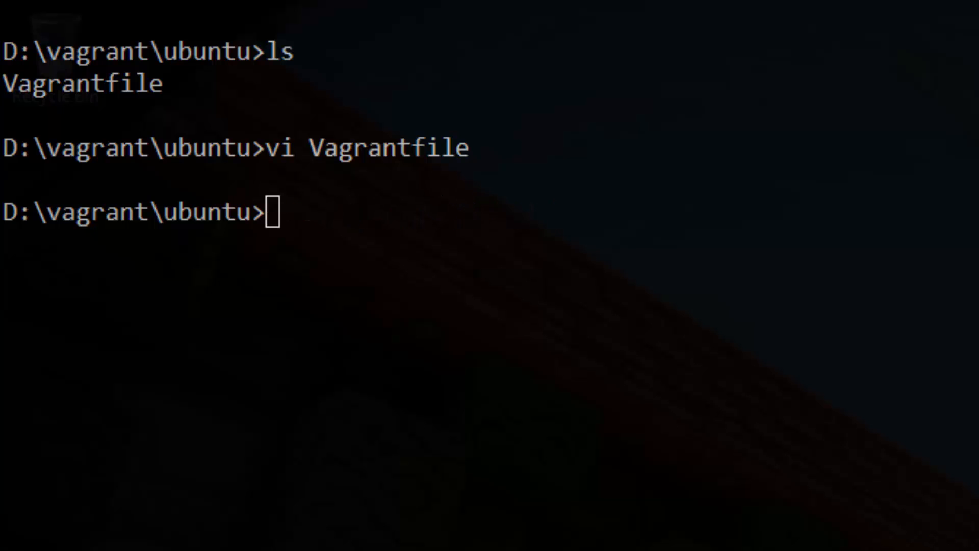
type("vagrant up")
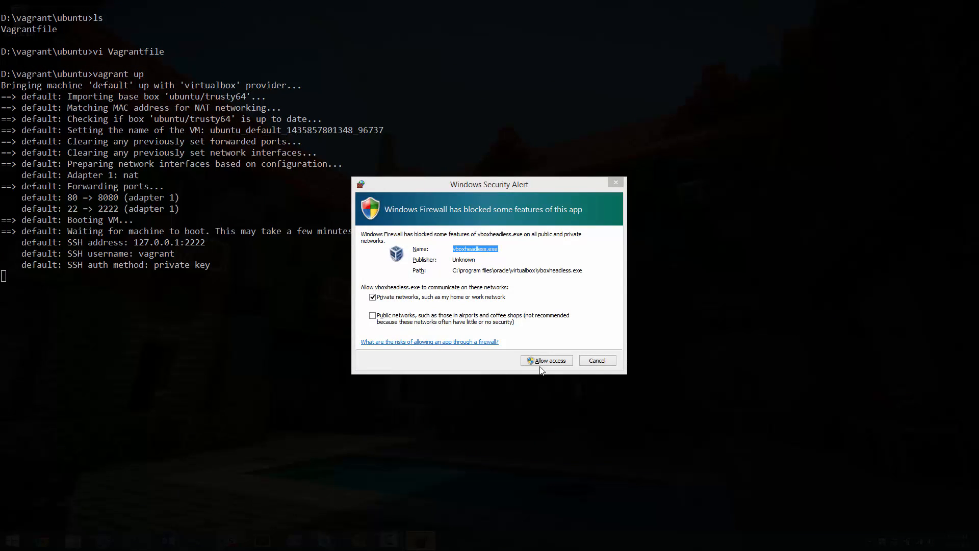
left_click(547, 360)
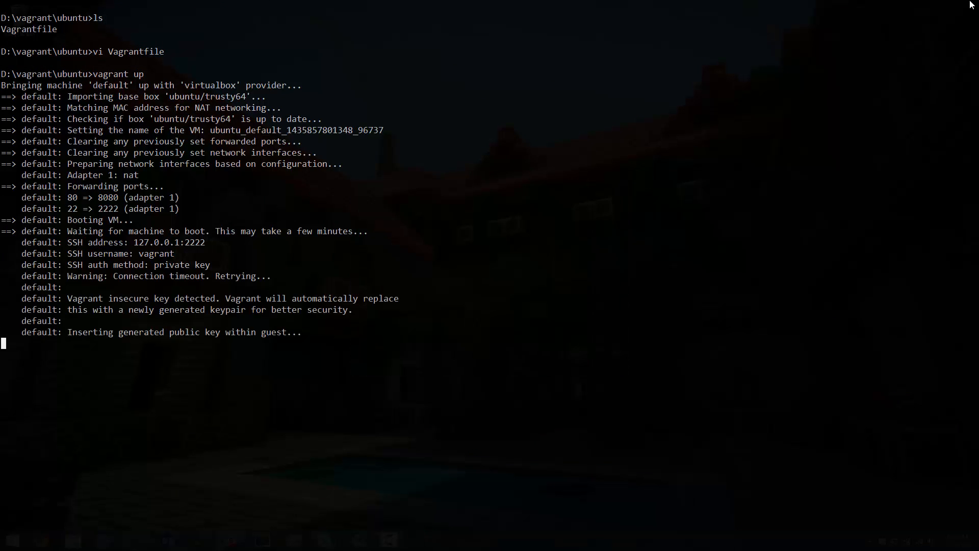
SSH into the VM, become root, and start apt-get install apache2
type("vagrant\\ubuntu>vagrant ssh")
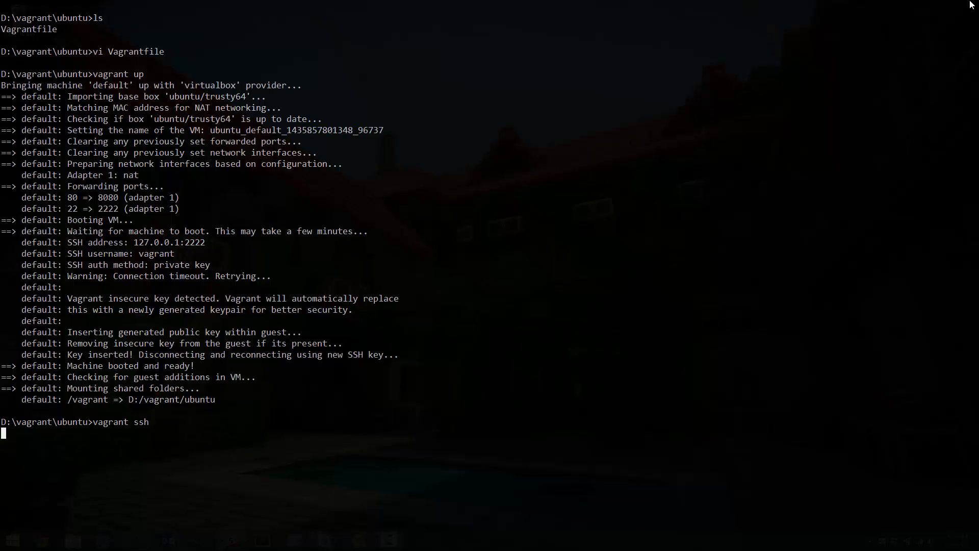
type("sudo -i")
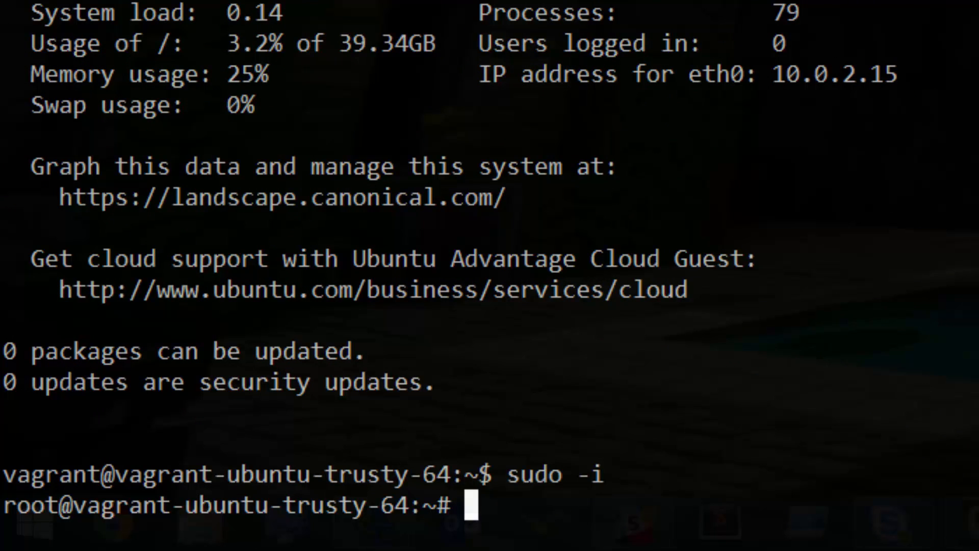
type("apt-get")
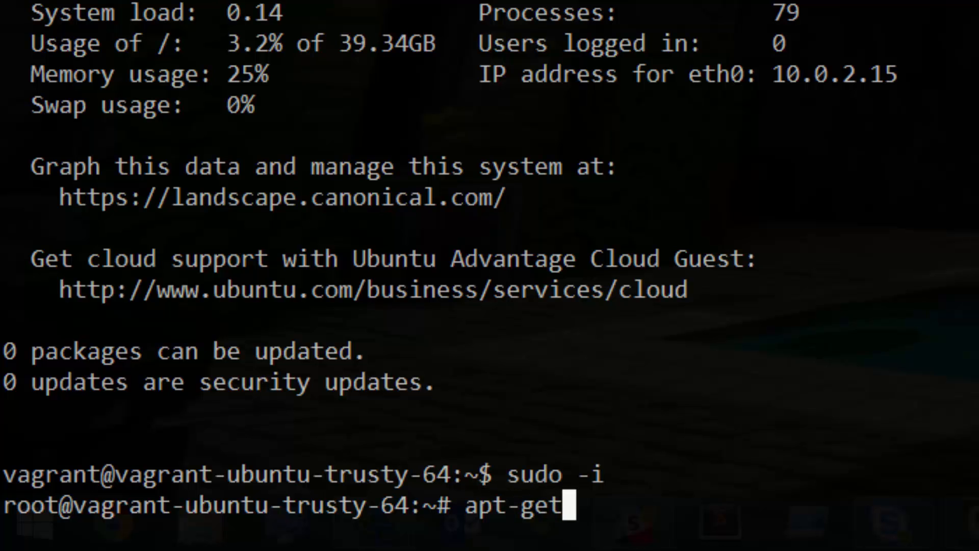
type("install apac")
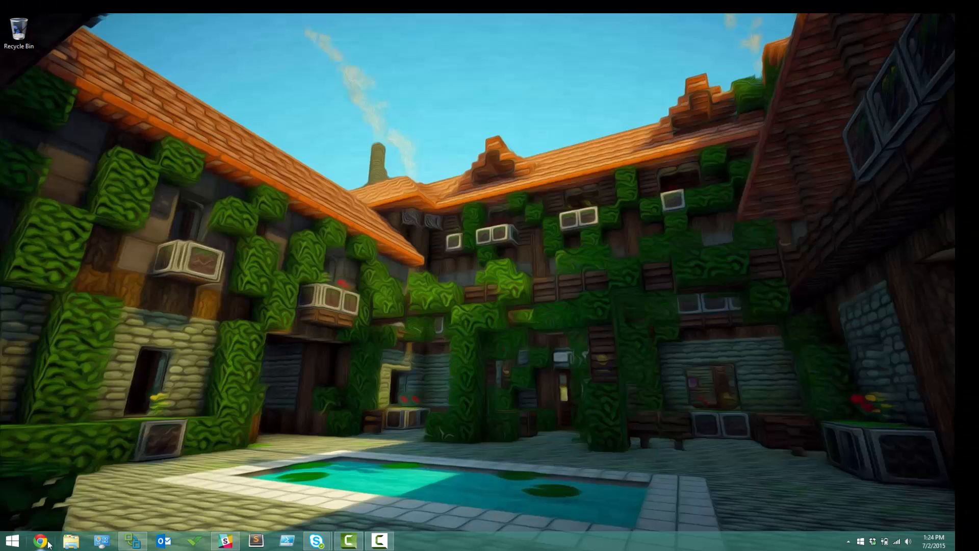
Switch to Chrome to check the Apache default page at localhost:8080
left_click(41, 540)
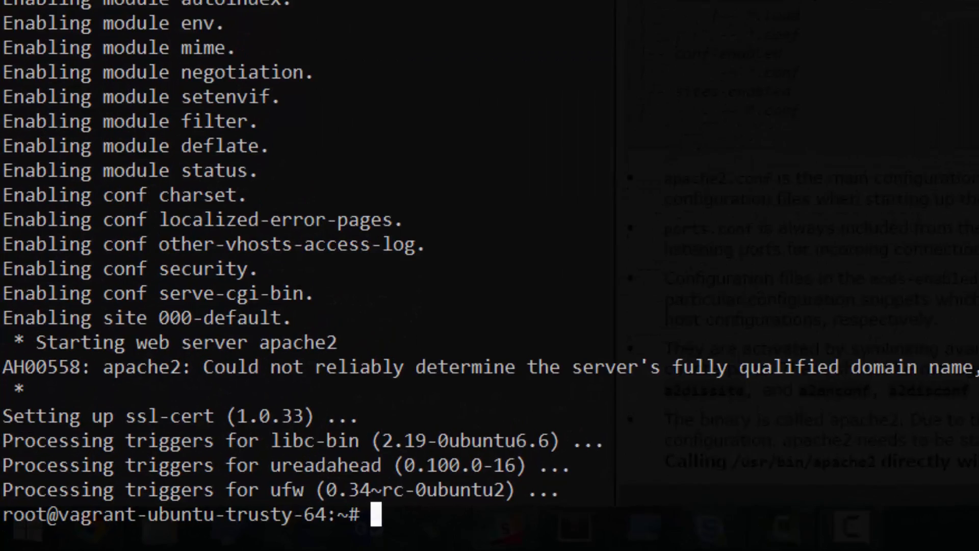
Run rm -rf /var/www/html, then ln -fs /vagrant /var/www/html
type("rm -rf /")
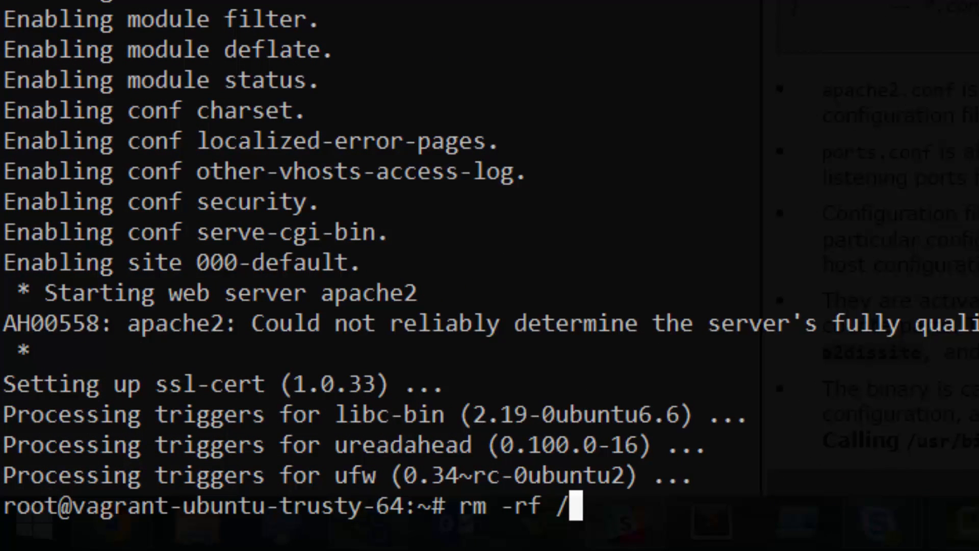
type("var/w")
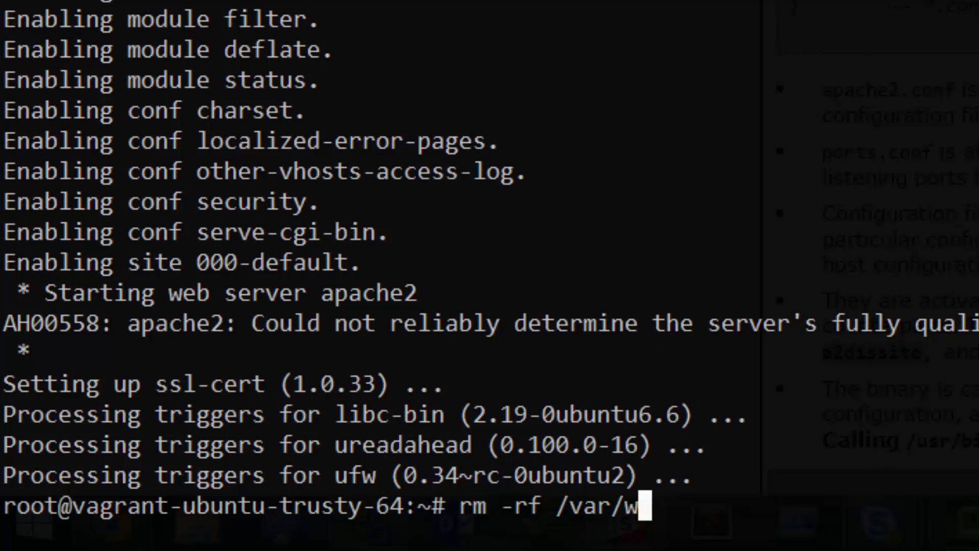
type("ww/htm")
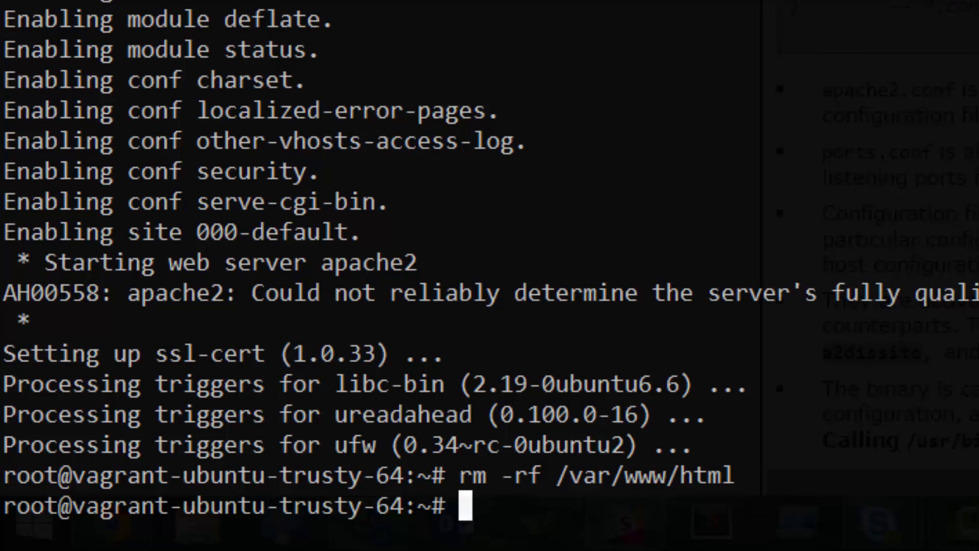
type("ln")
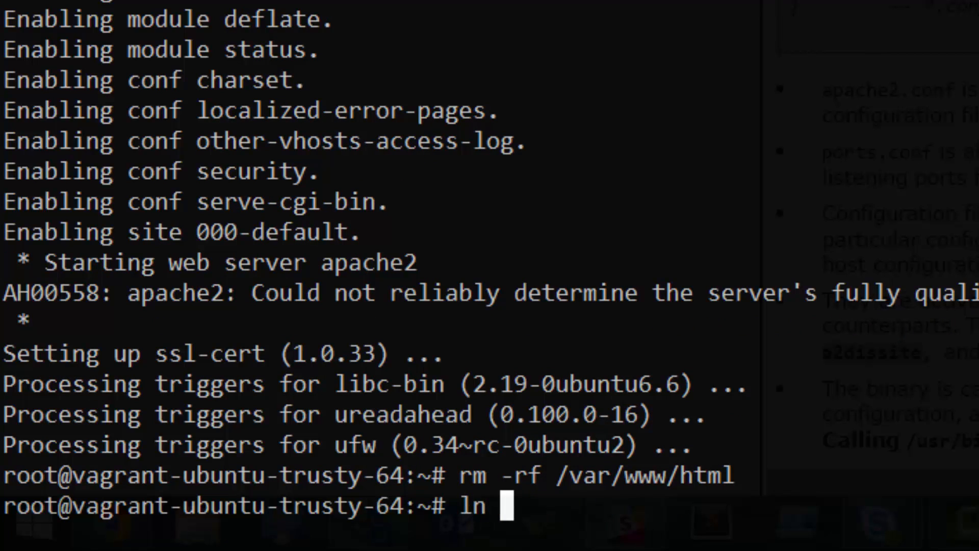
type("-fs /vag")
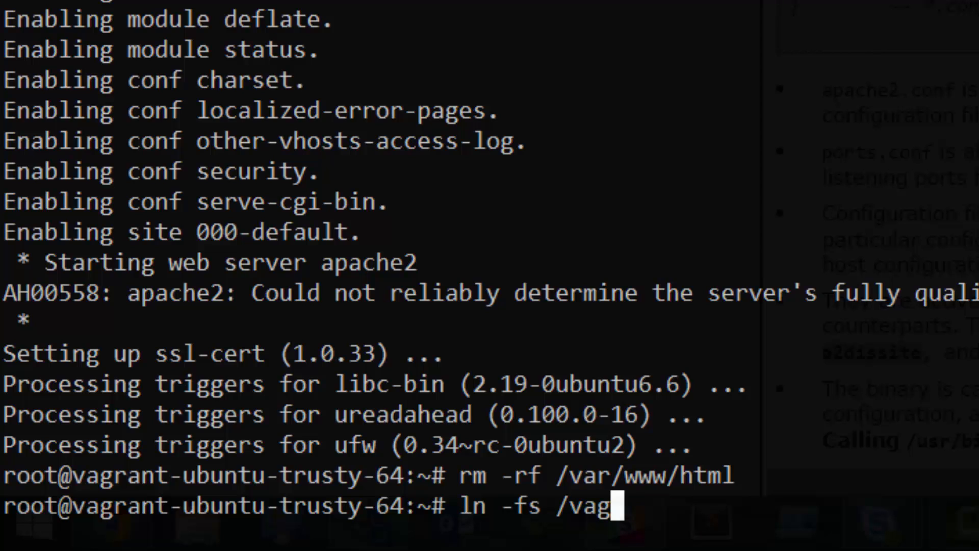
type("rant /var/www")
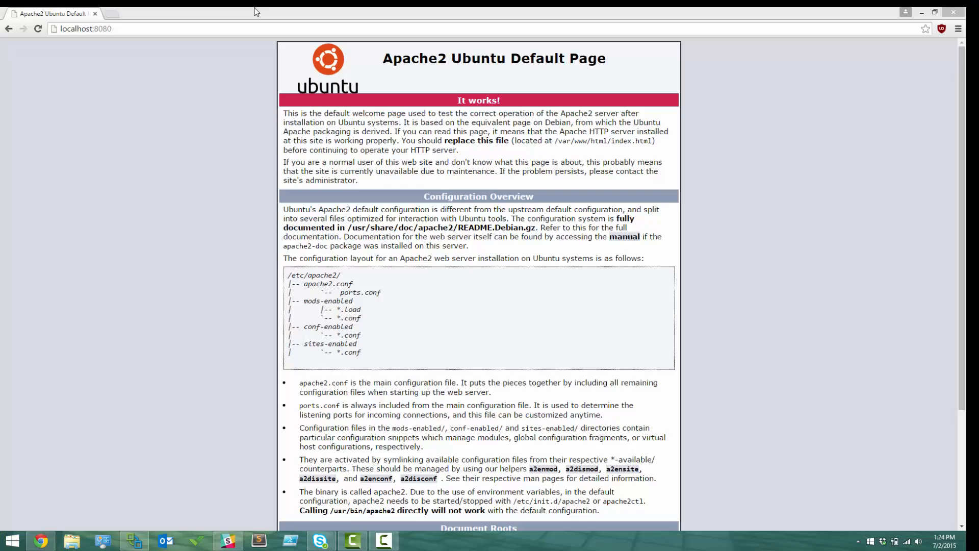
Reload localhost:8080 in Chrome to show the shared folder's Index of / listing
left_click(38, 29)
type("D:\\")
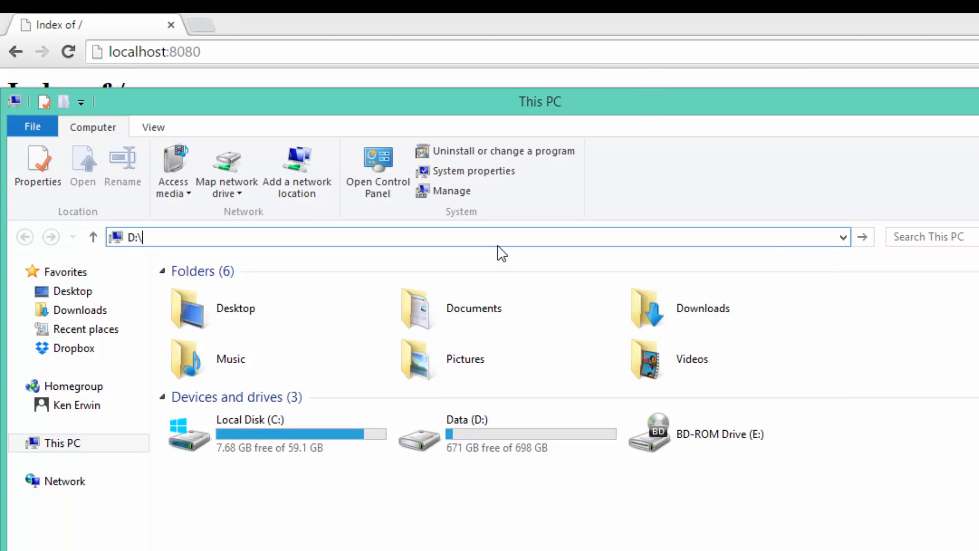
Create index.html in D:\vagrant\ubuntu and open it with Sublime Text
type("vagrant\\ubunt")
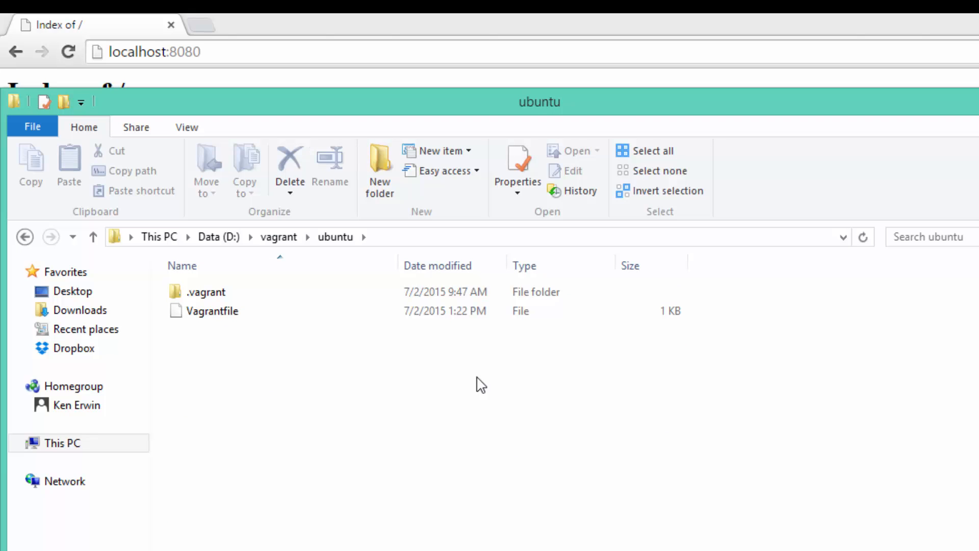
right_click(480, 385)
type("index.html")
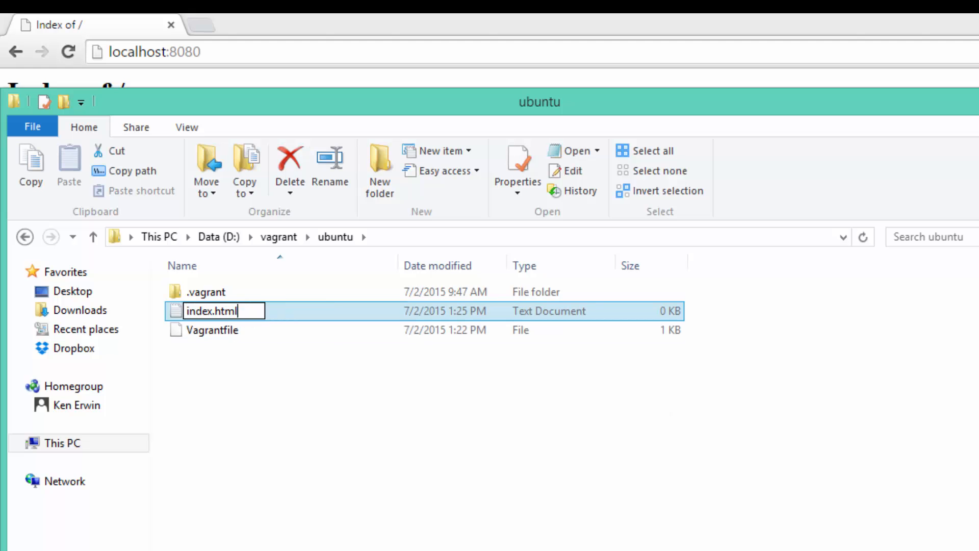
right_click(213, 311)
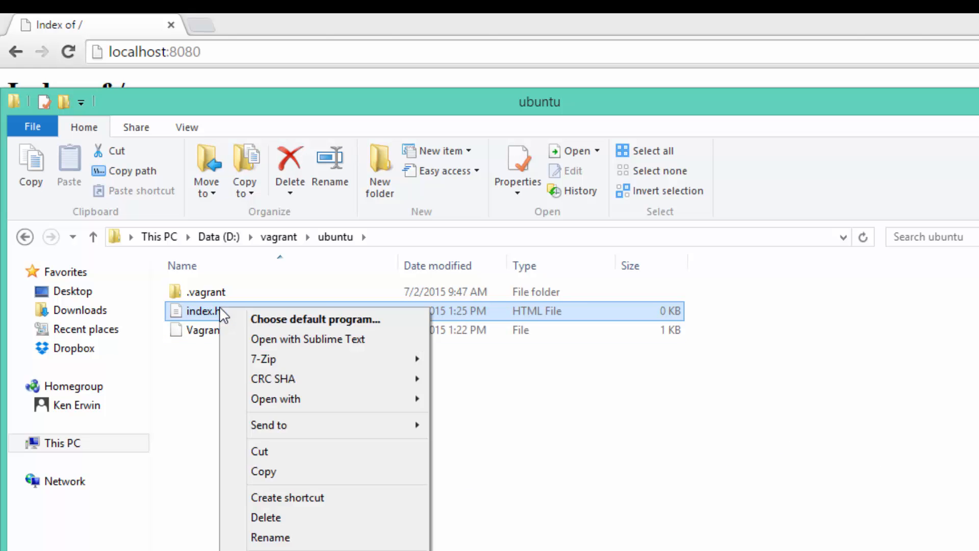
left_click(308, 339)
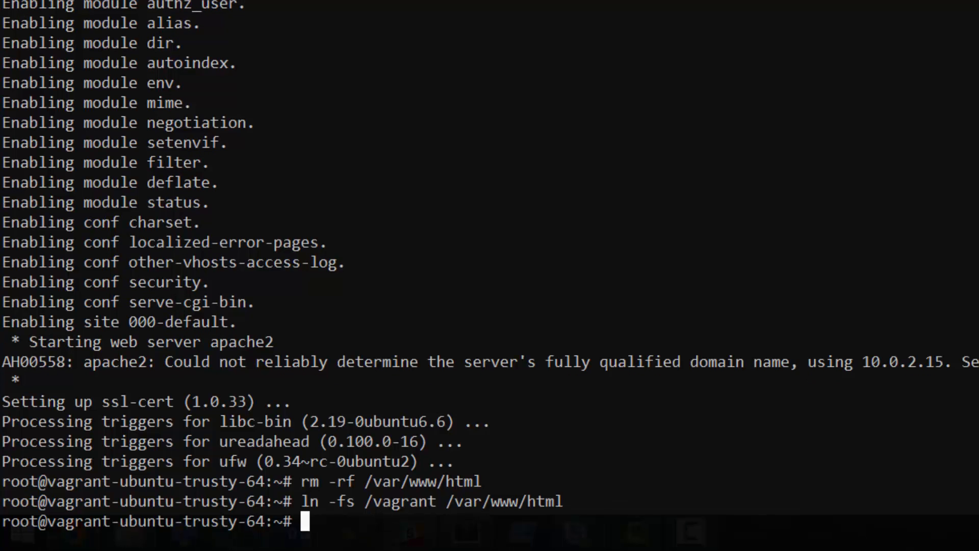
Exit the root shell and SSH session, then run vagrant destroy
type("exit")
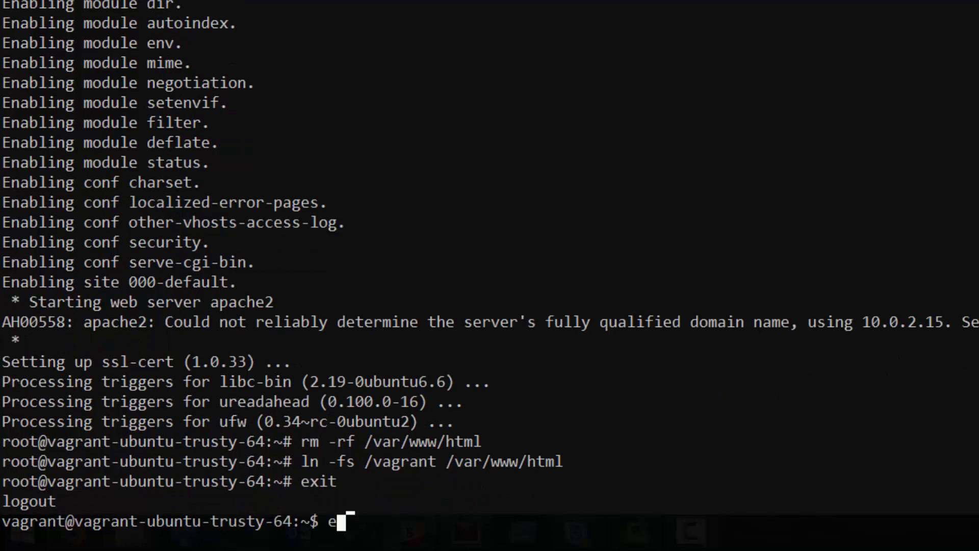
type("exit")
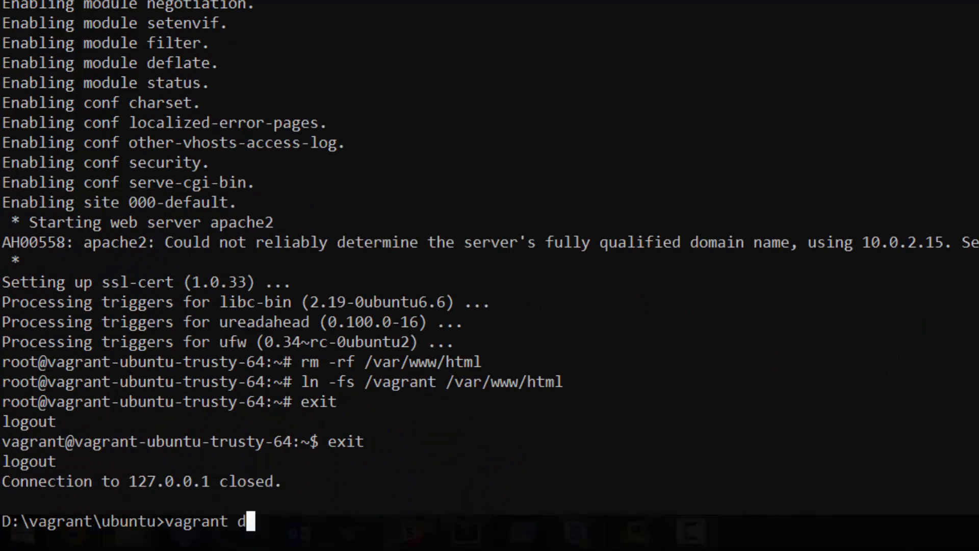
type("estroy")
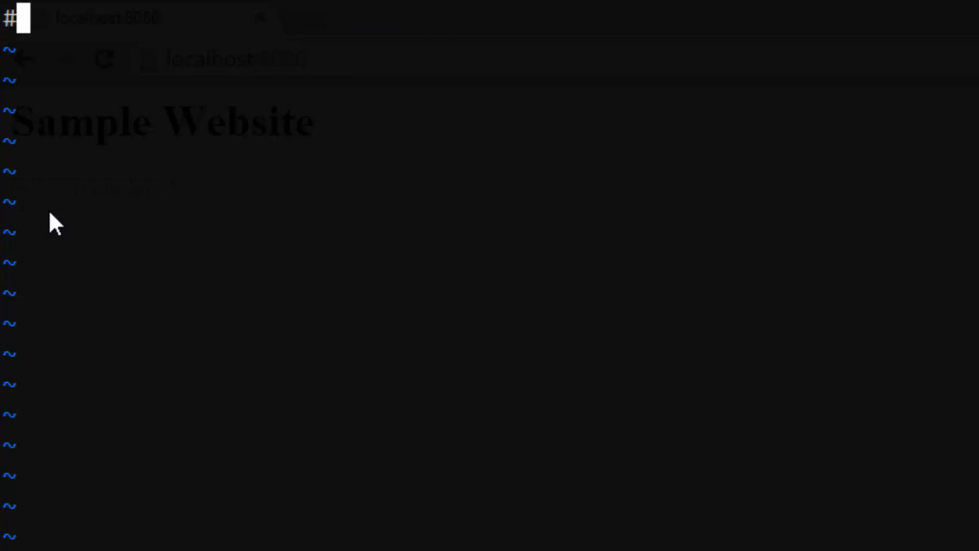
Write the #!/usr/bin/env bash shebang, apt-get install apache2 -y and apt-get update -y
type("!/b")
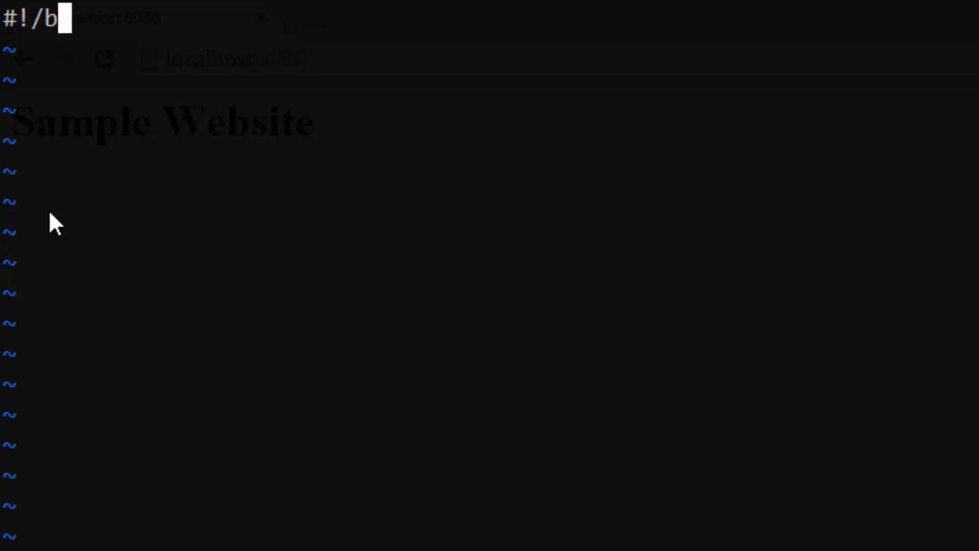
type("usr/bin")
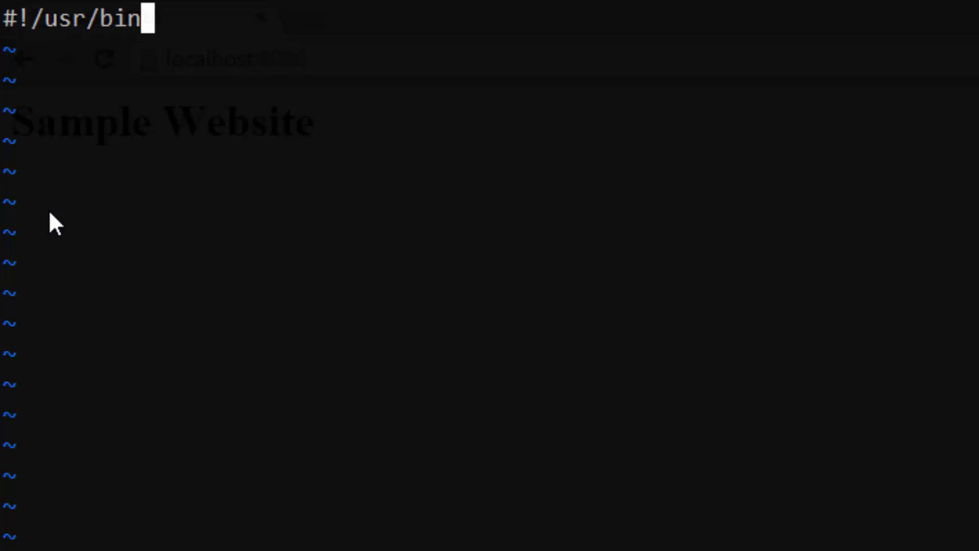
type("/env")
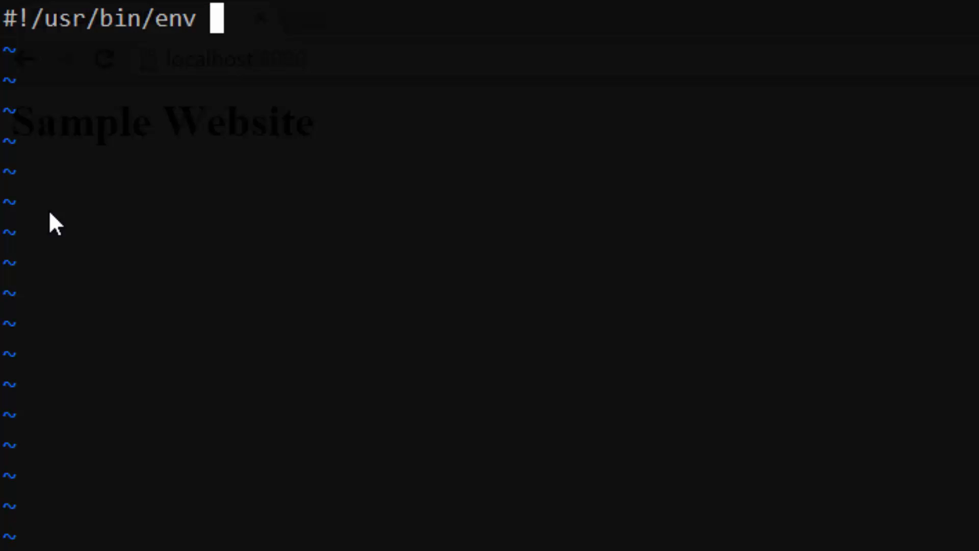
type("bash")
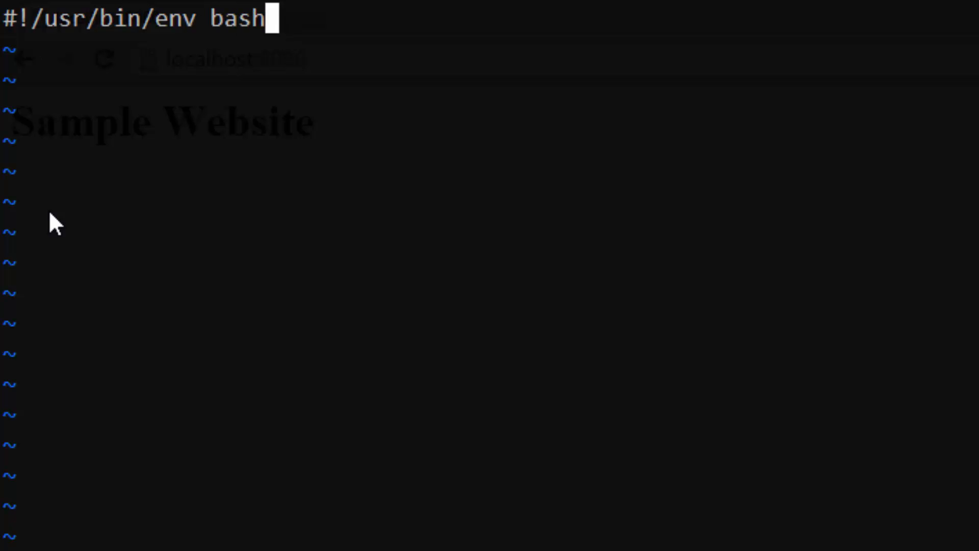
type("apt-get")
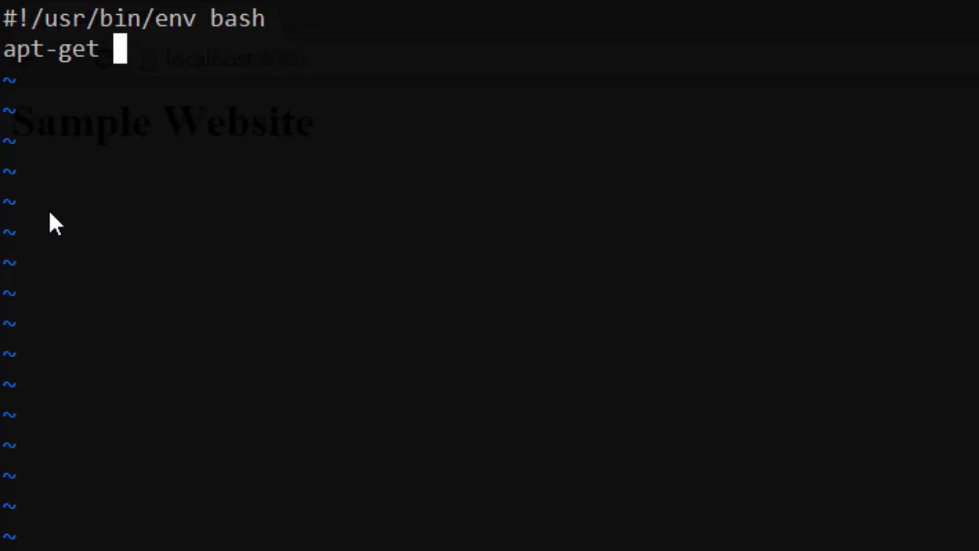
type("install apache2")
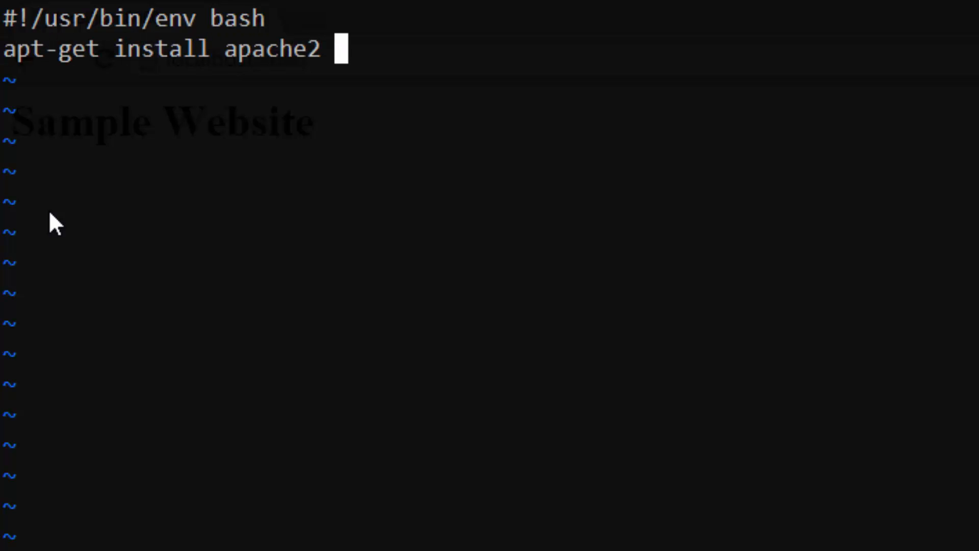
type("-y")
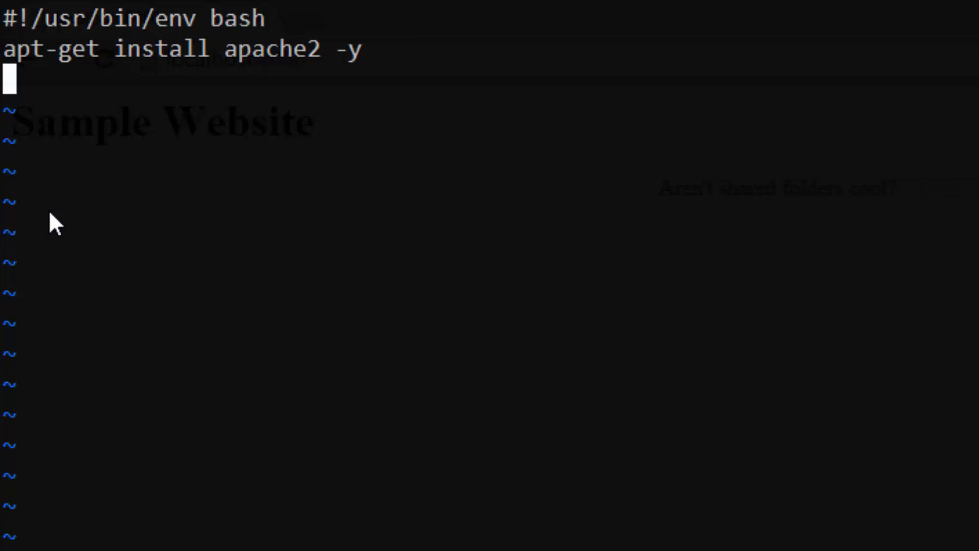
type("a")
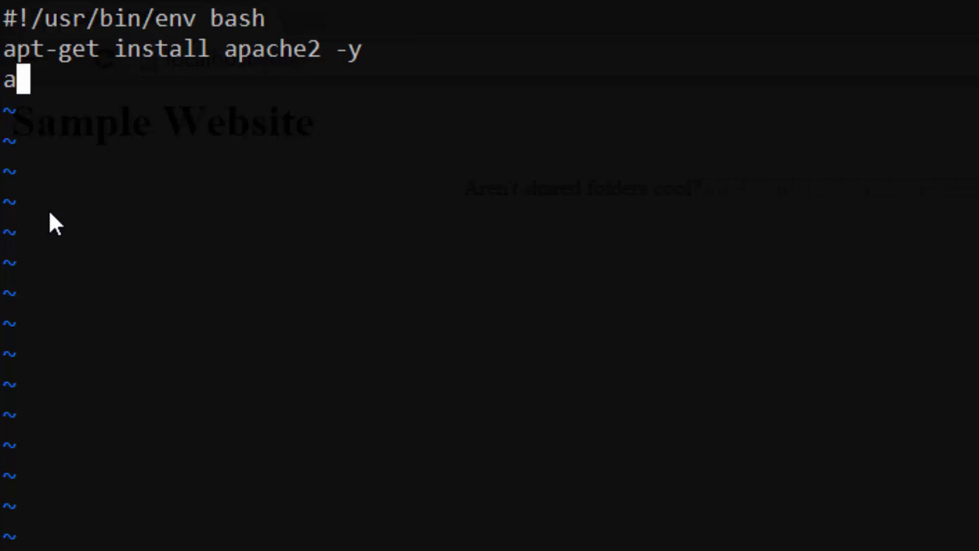
type("pt-get update -y")
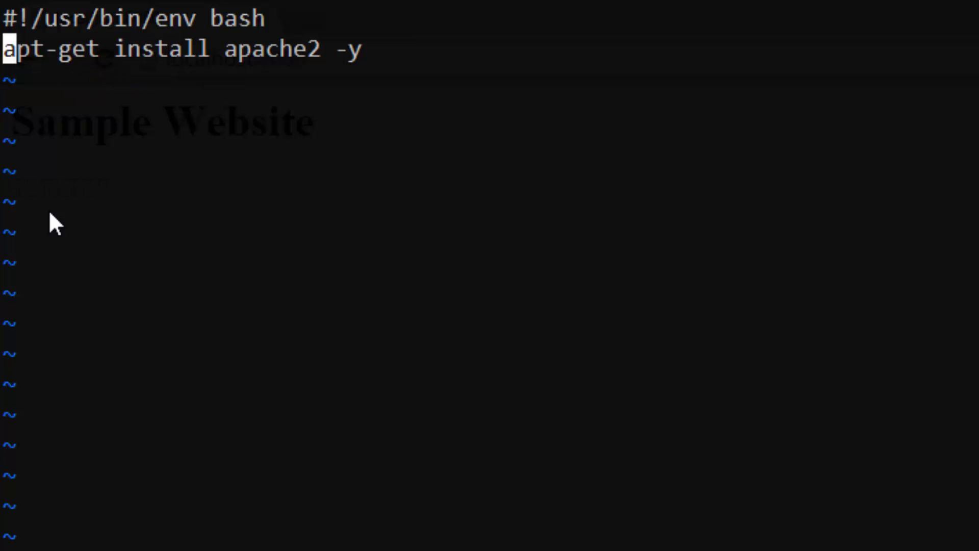
Add apt-get upgrade -y, rm -rf /var/www/html, ln -fs /vagrant /var/www/html, and save
type("apt-get u")
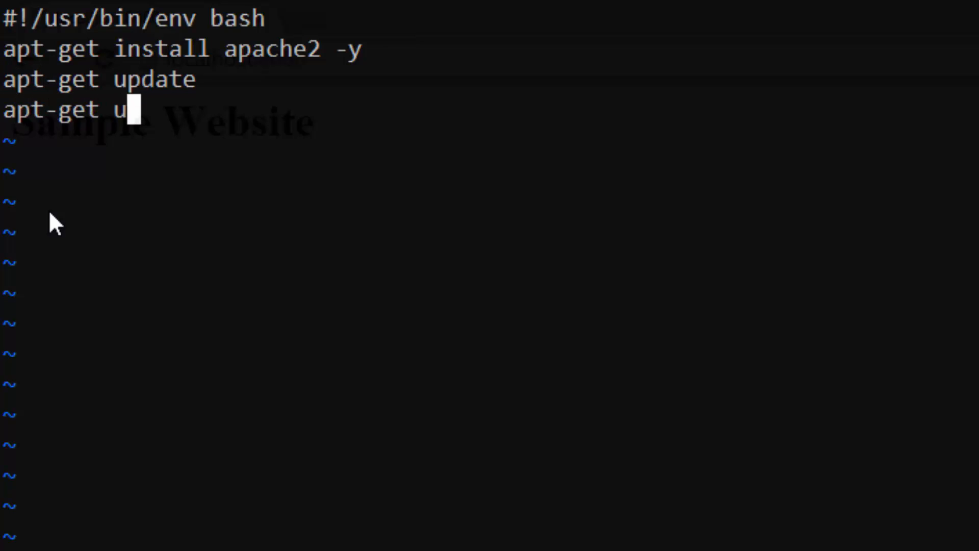
type("pgrade -y")
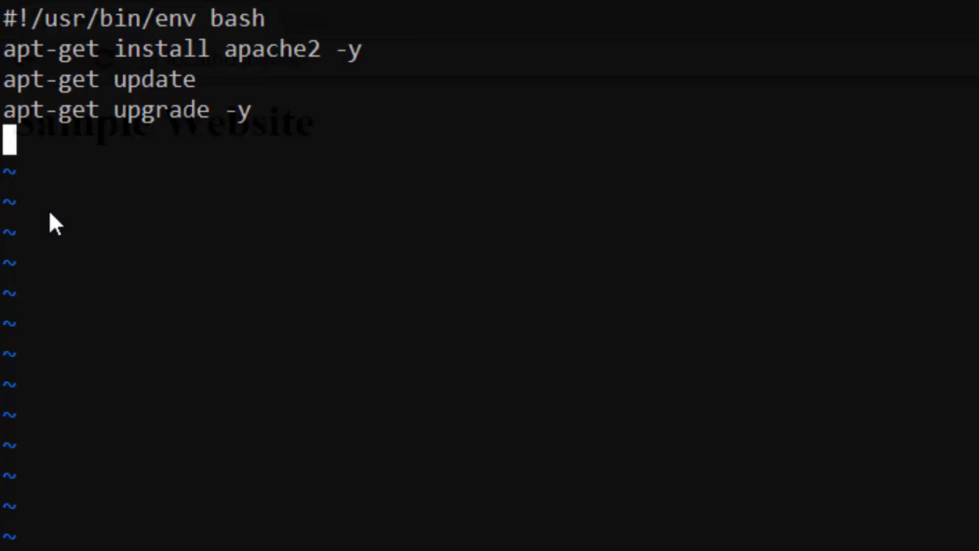
type("rm -r")
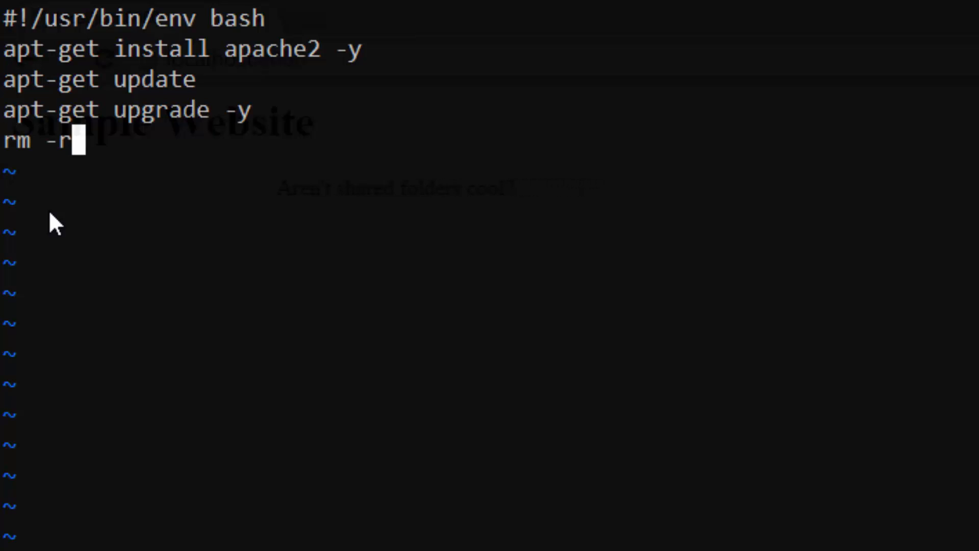
type("f /var/www/h")
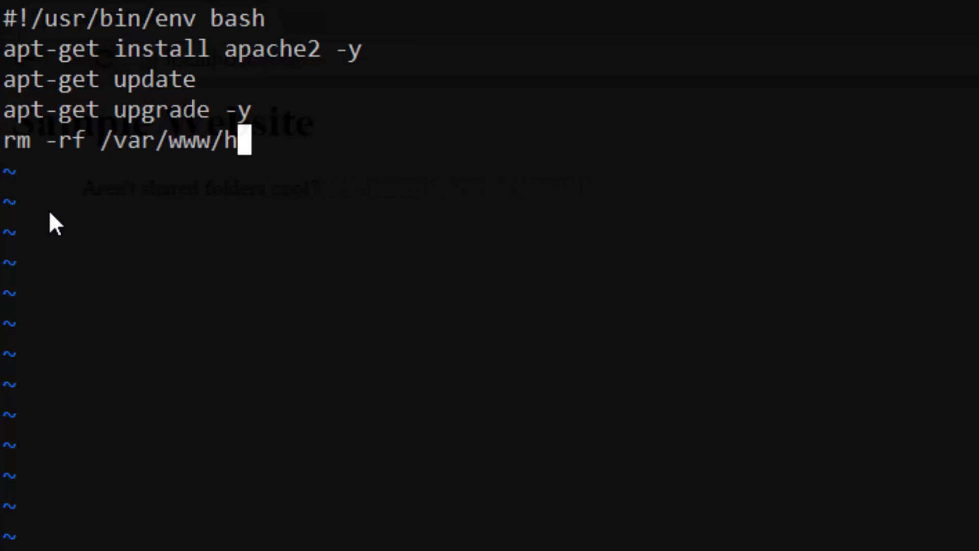
type("tml")
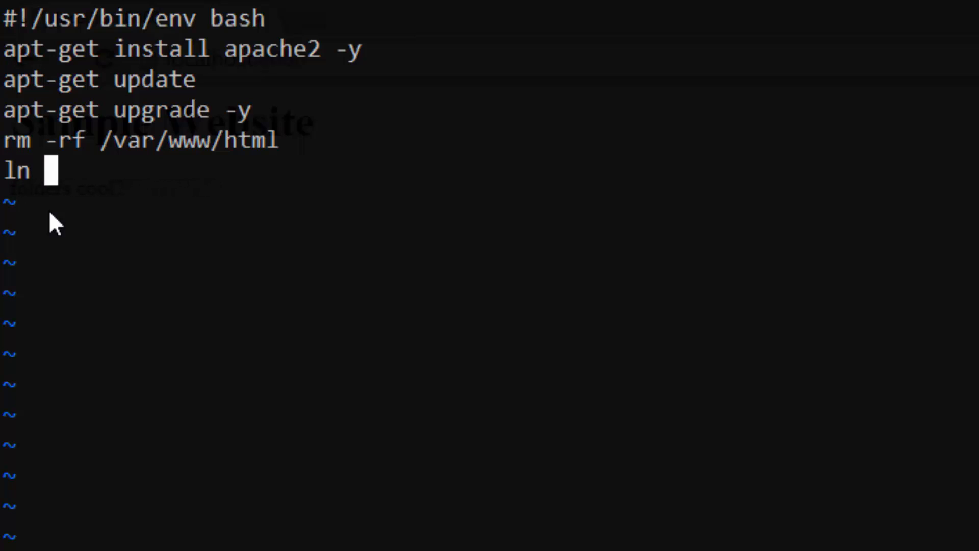
type("-fs /va")
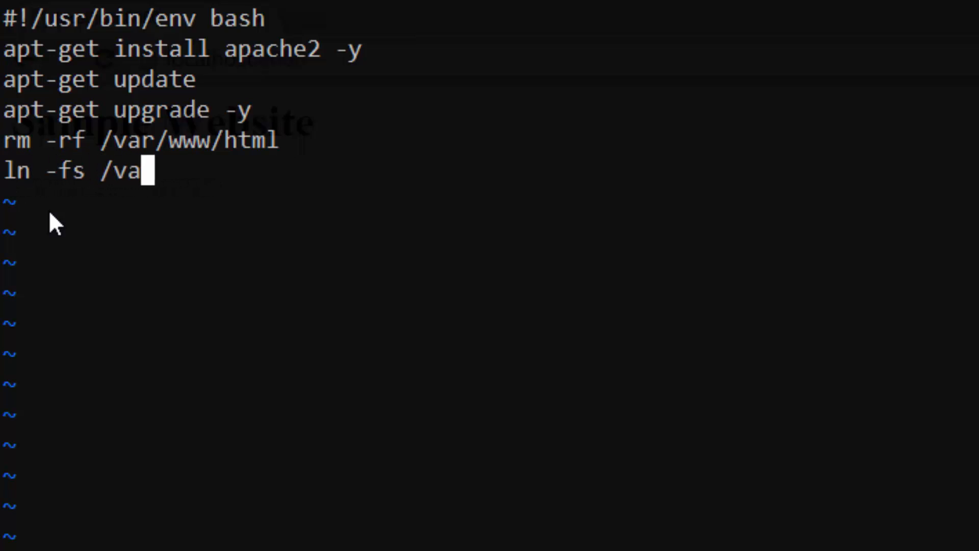
type("grant /var/www/html")
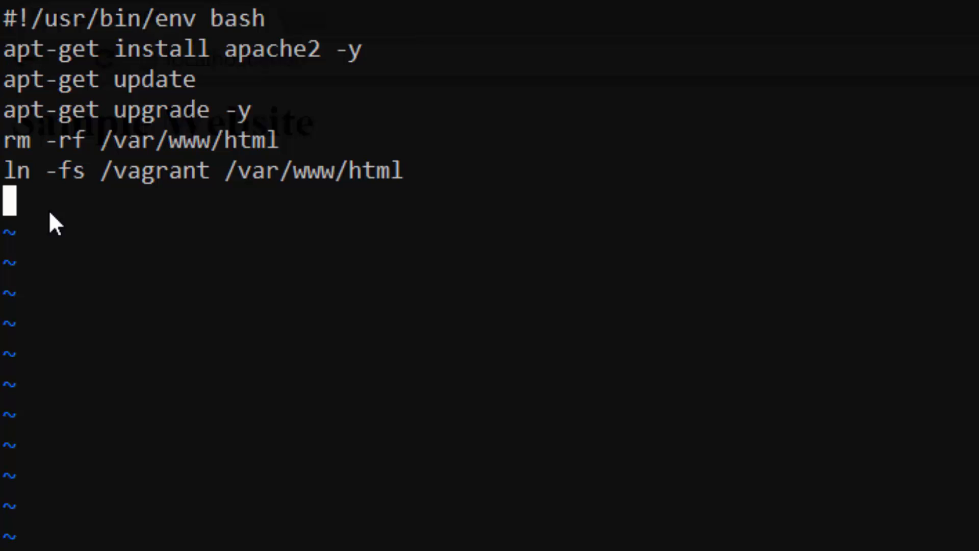
type(":wq")
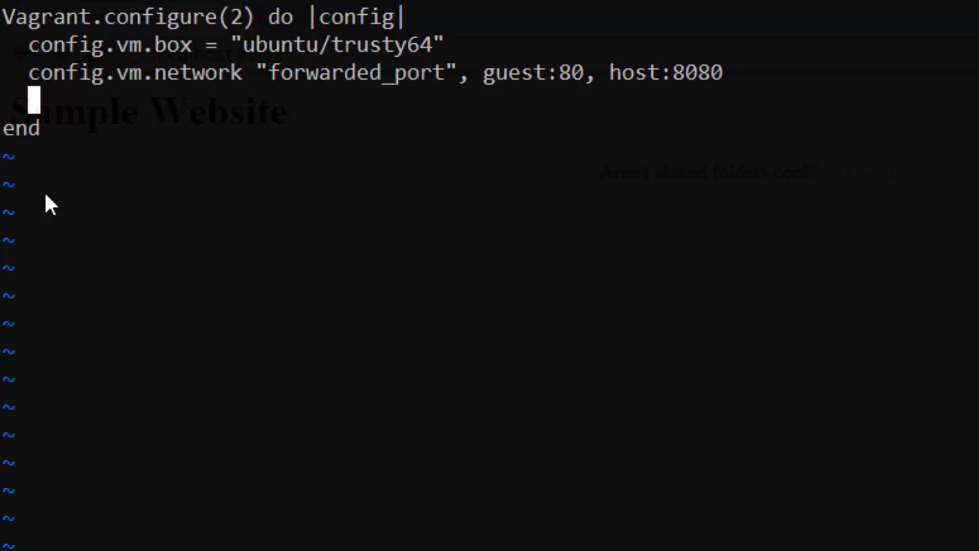
Add config.vm.provision "shell", path: "webserver.sh" to the Vagrantfile
type("config.vm.p[r")
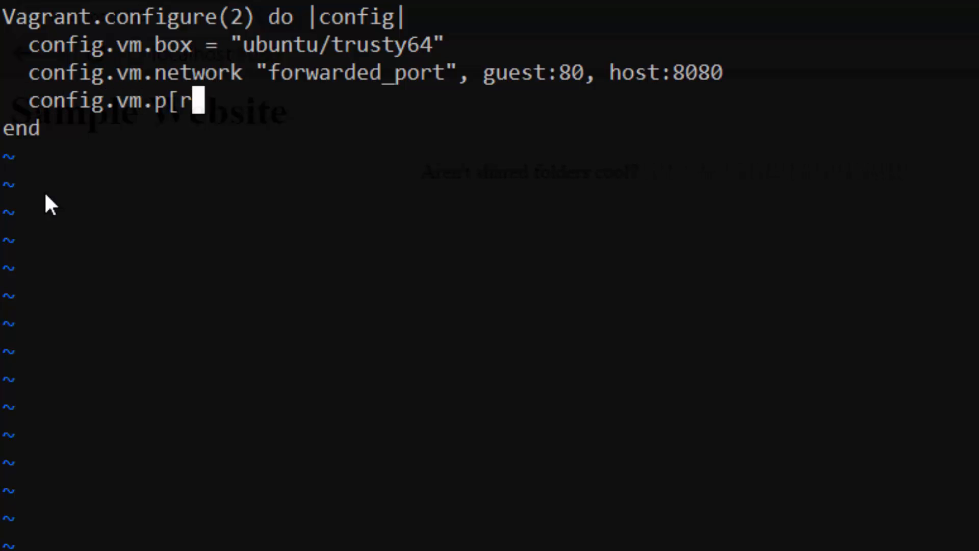
type("rovision")
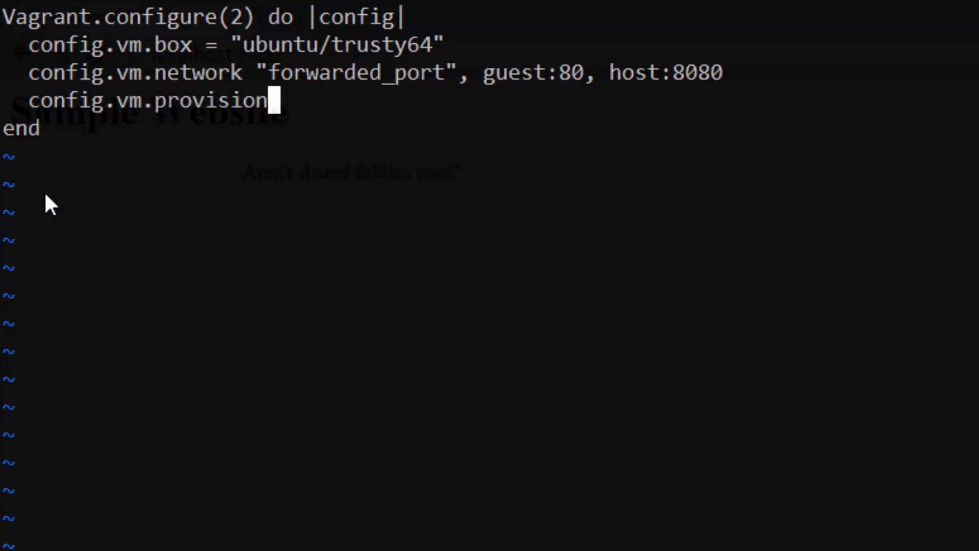
type("\"shell")
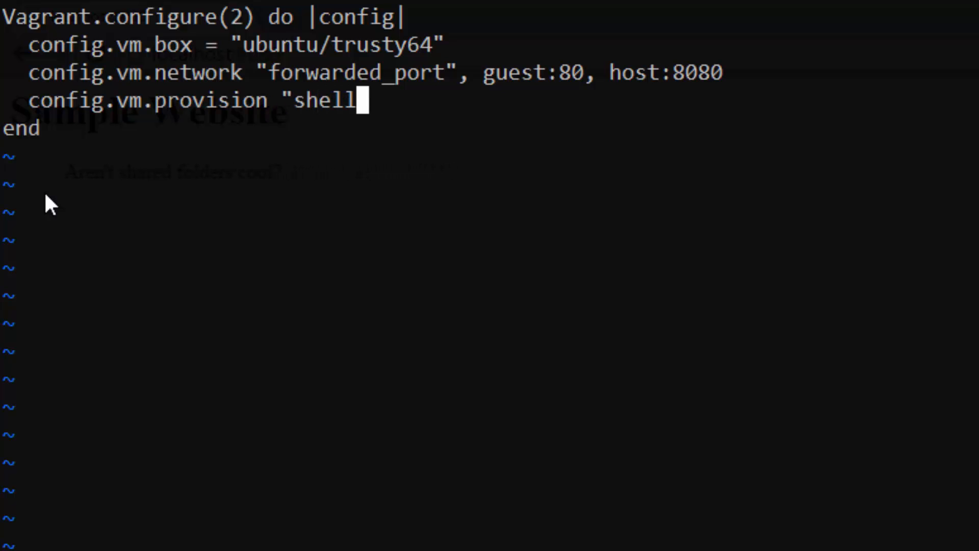
type("\", path")
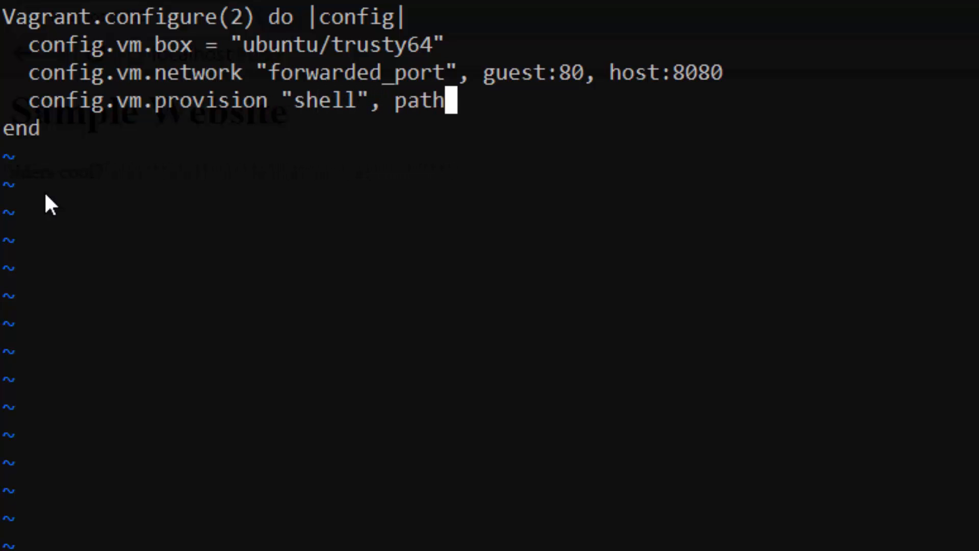
type(": \"webserve")
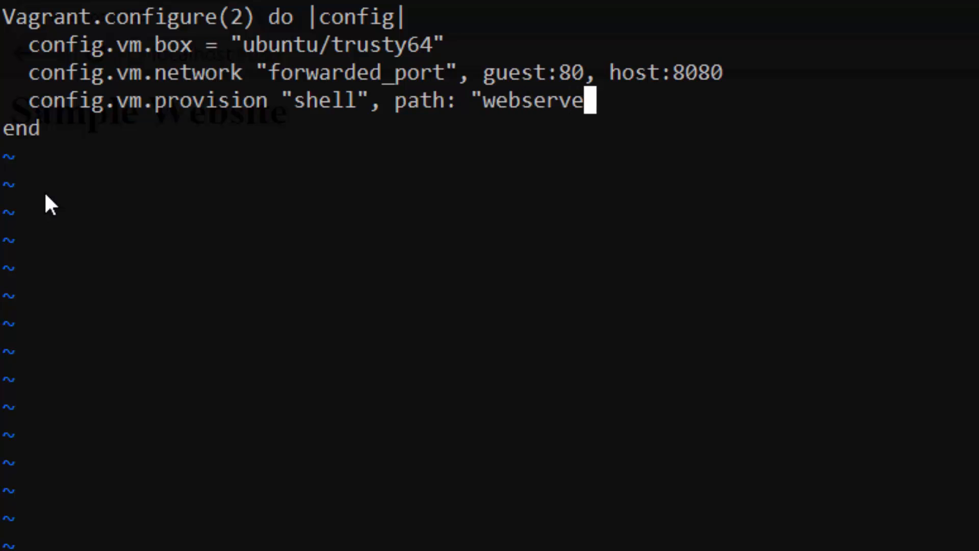
type("r.sh\"")
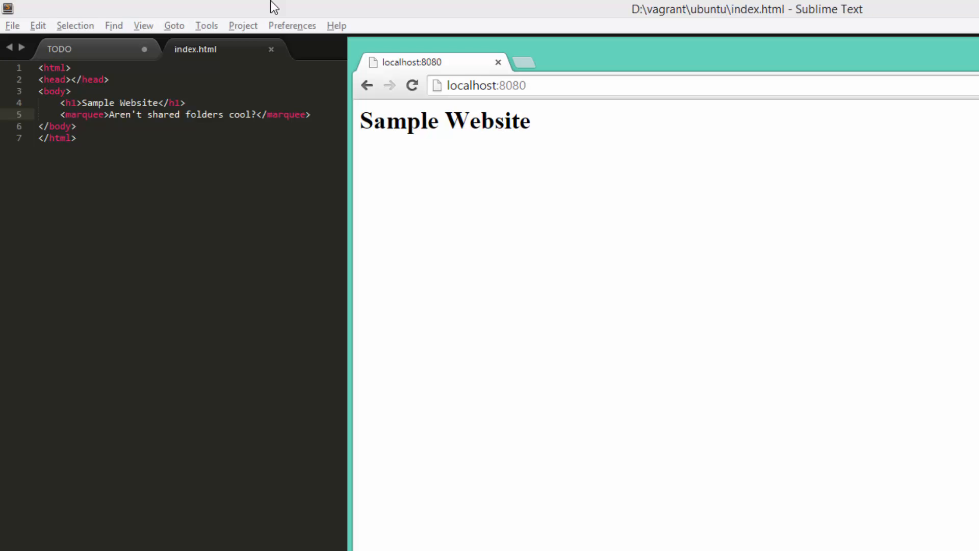
Add <h2>Thanks for watching!</h2> and an <h3> 'Let us know...' line, then reload localhost:8080
left_click(314, 114)
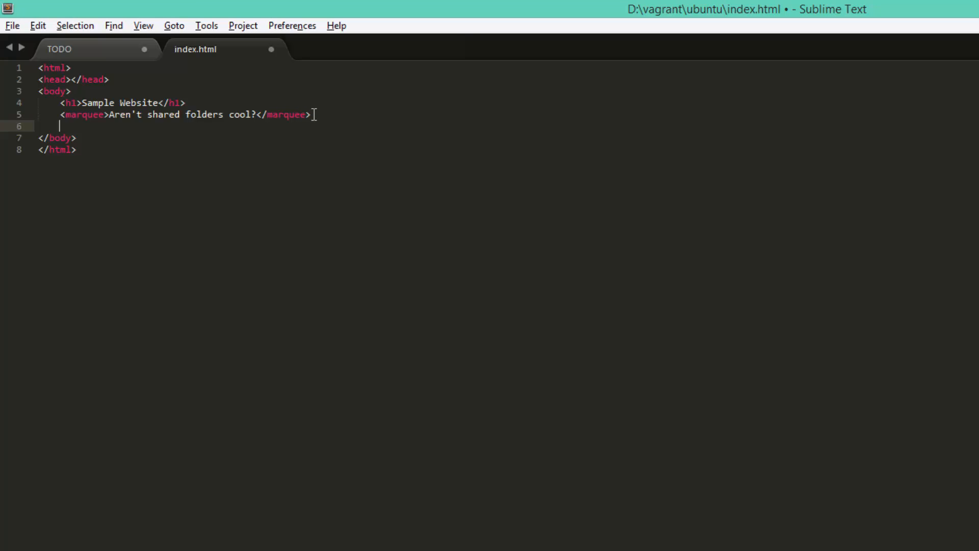
type("<h2>T")
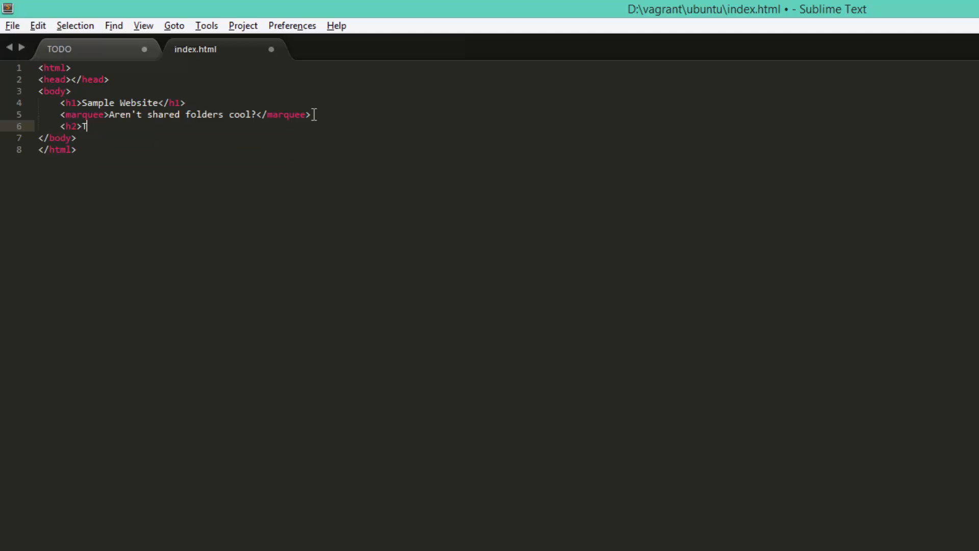
type("hanks for watchingt")
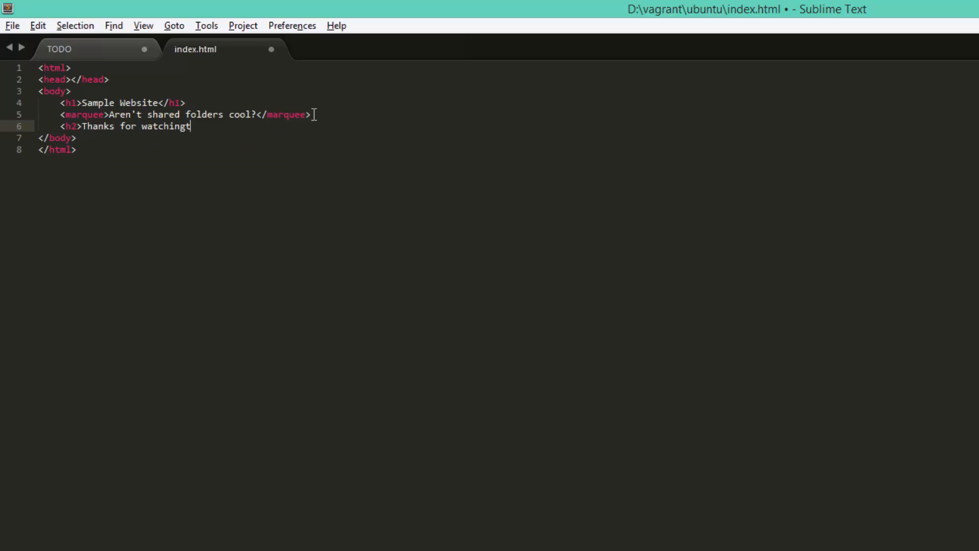
type("!</h2>")
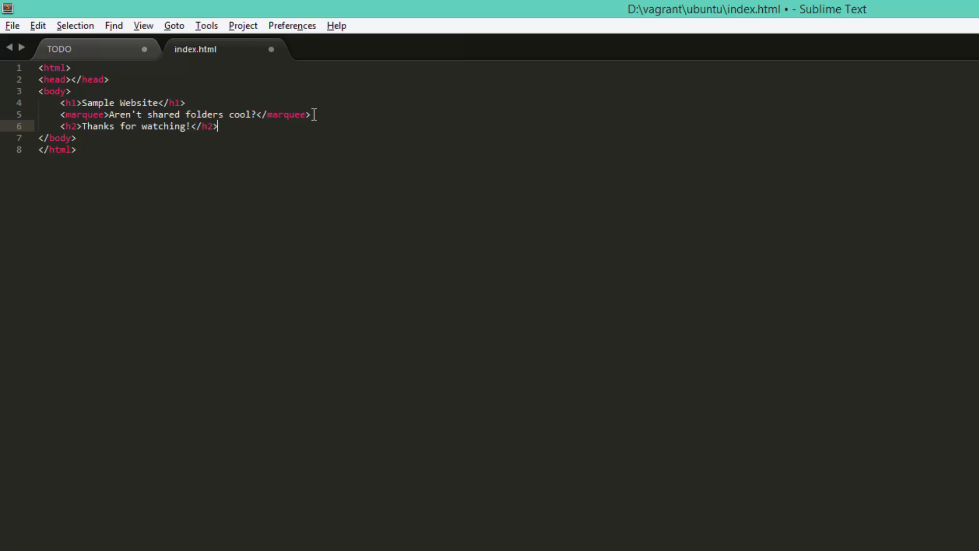
type("<")
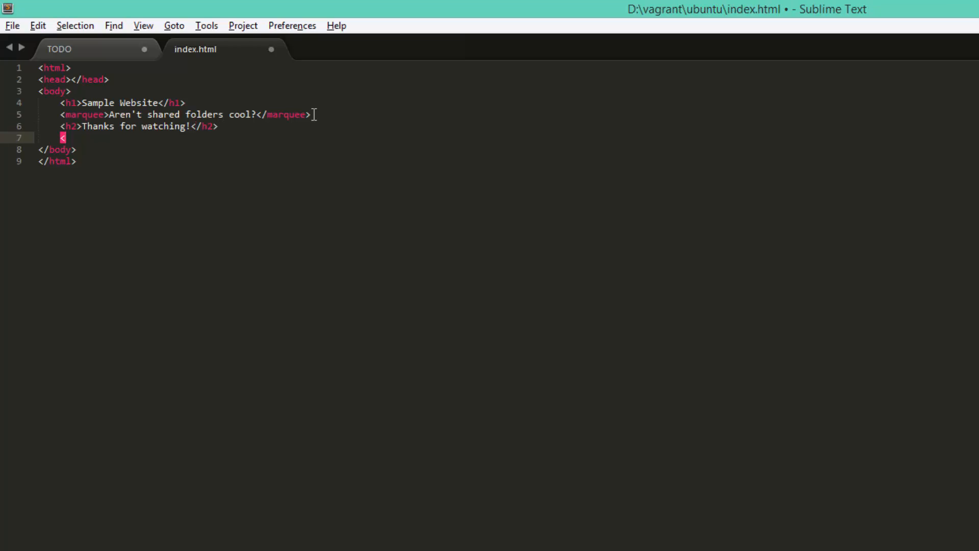
type("<h3>Let us")
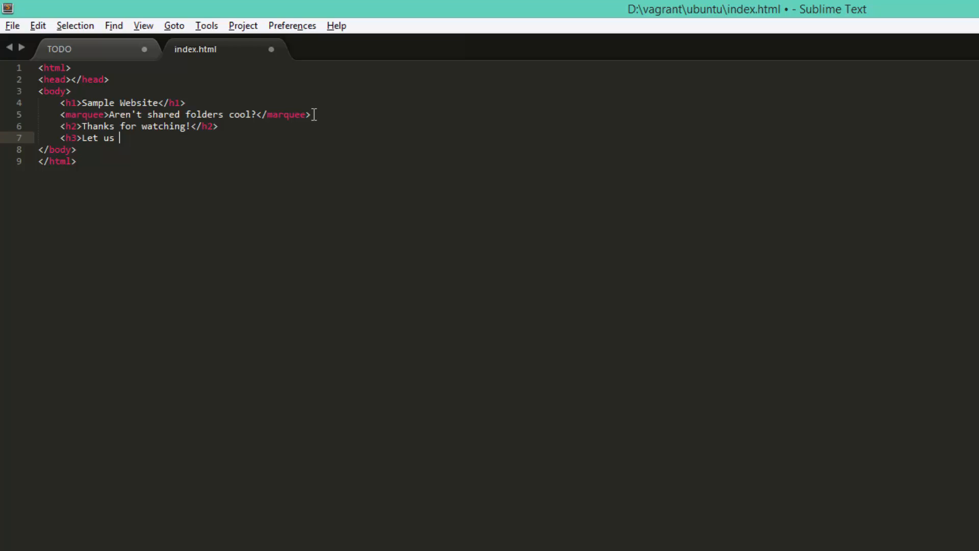
type("know what you'd lik")
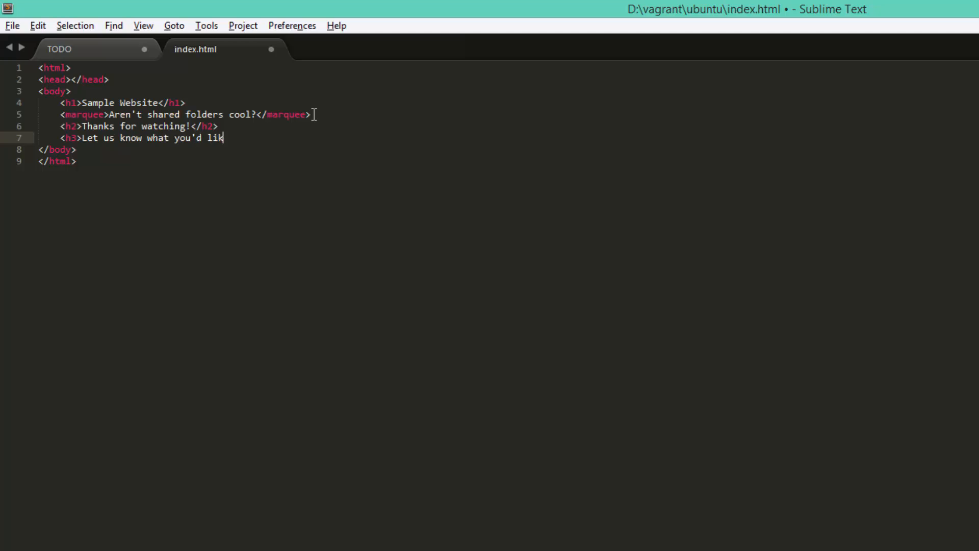
type("e to see next!</h3>")
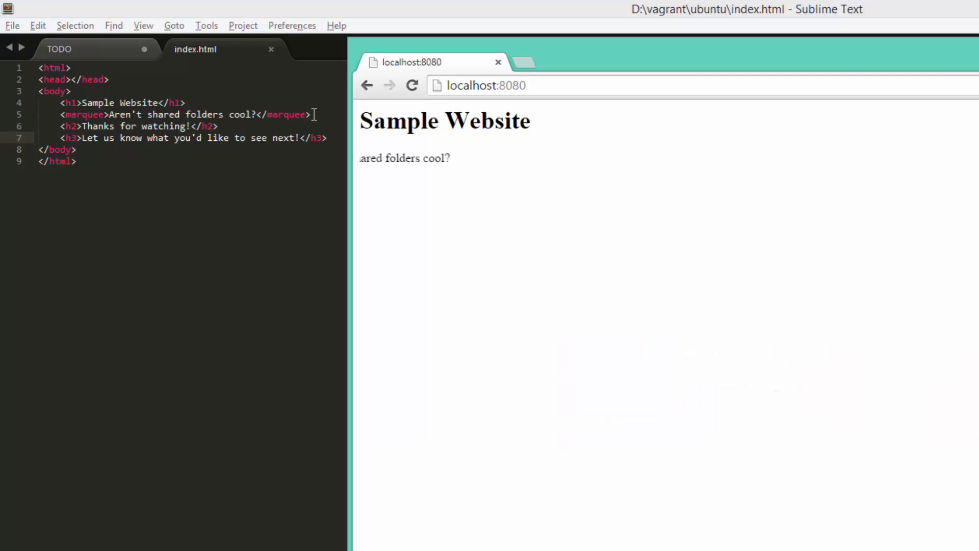
left_click(412, 85)
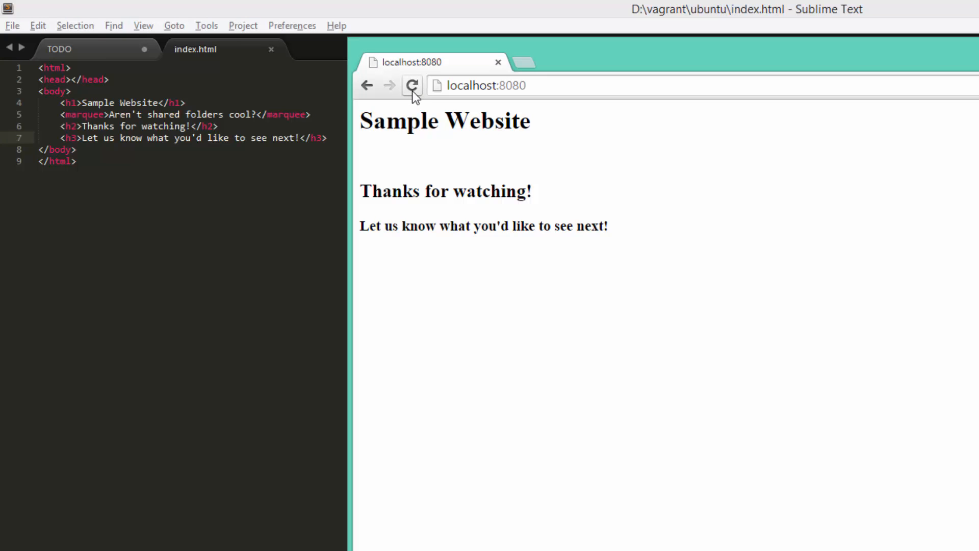
left_click(413, 86)
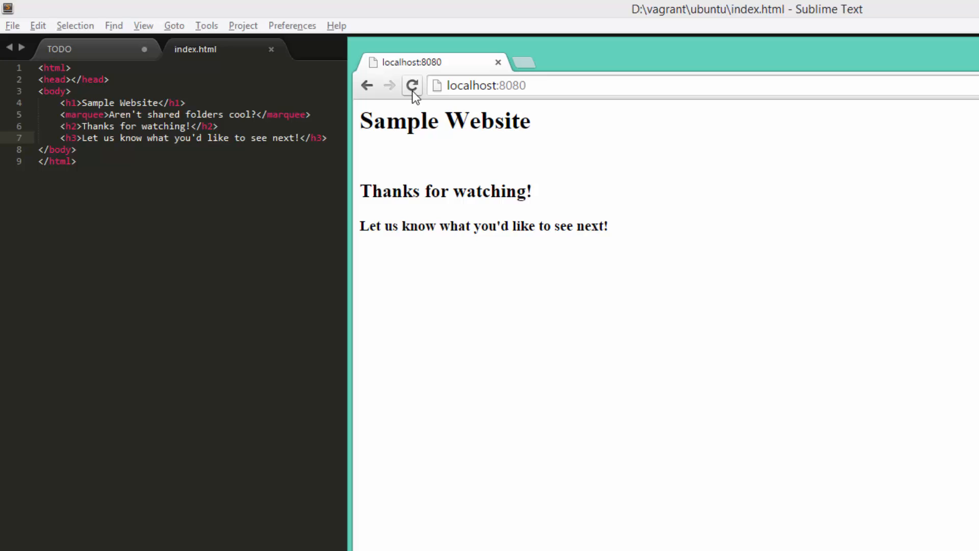